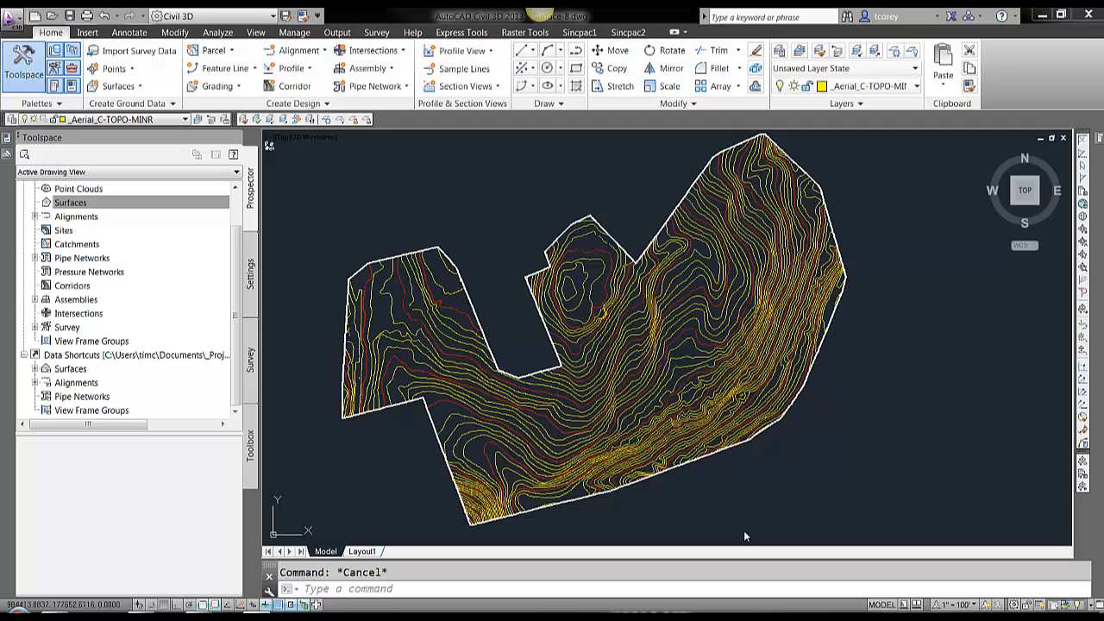
mouse_move(765, 494)
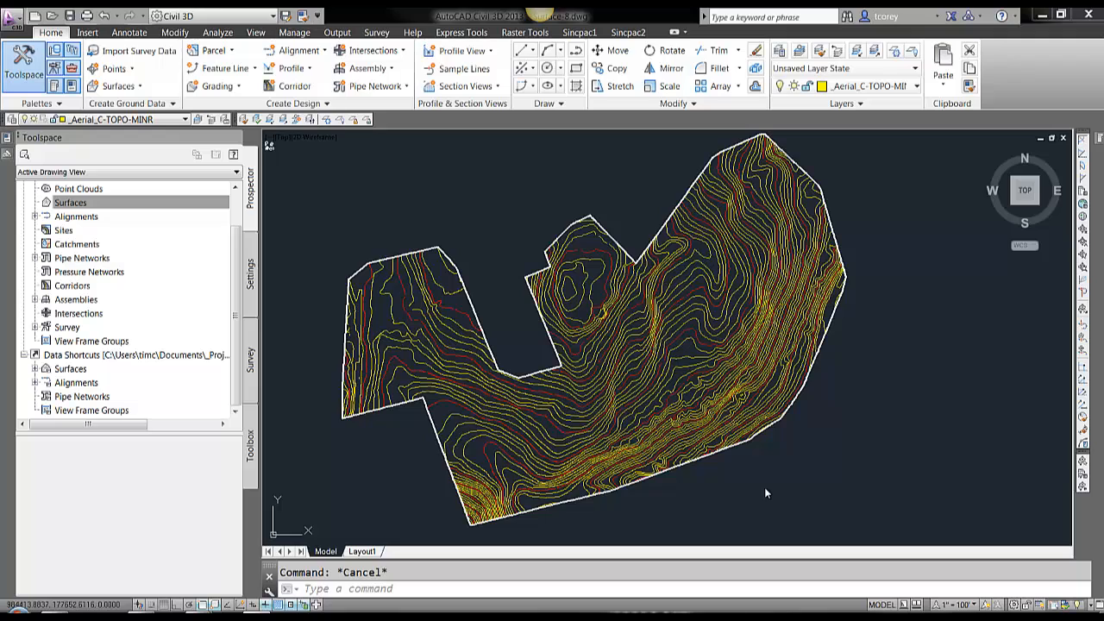
mouse_move(204, 235)
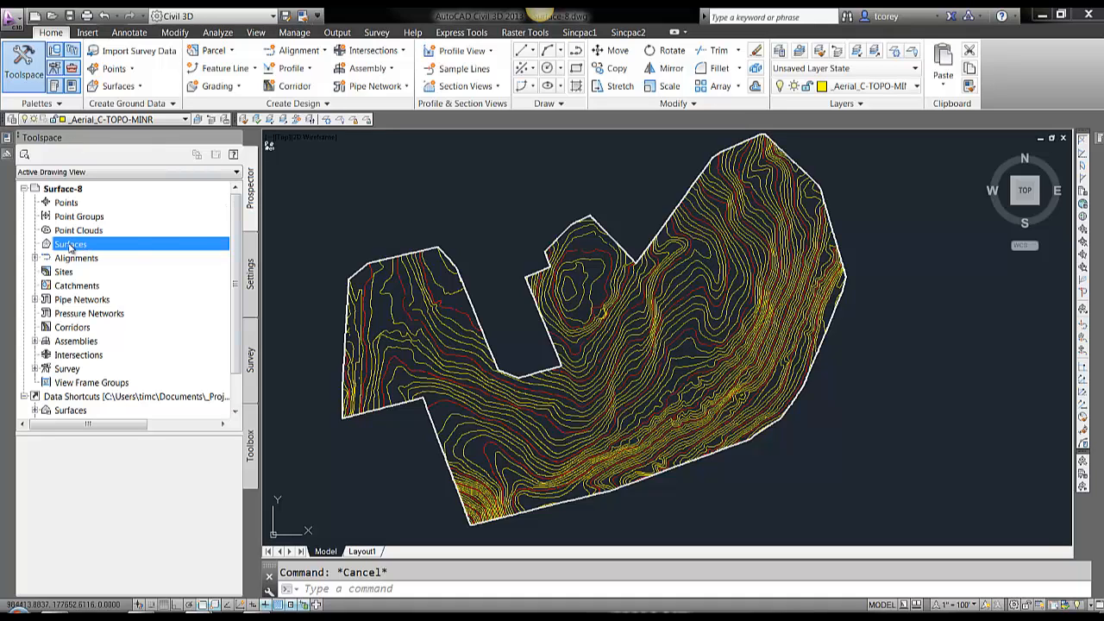
Create a new TIN surface named OG from the Prospector Surfaces collection.
right_click(69, 245)
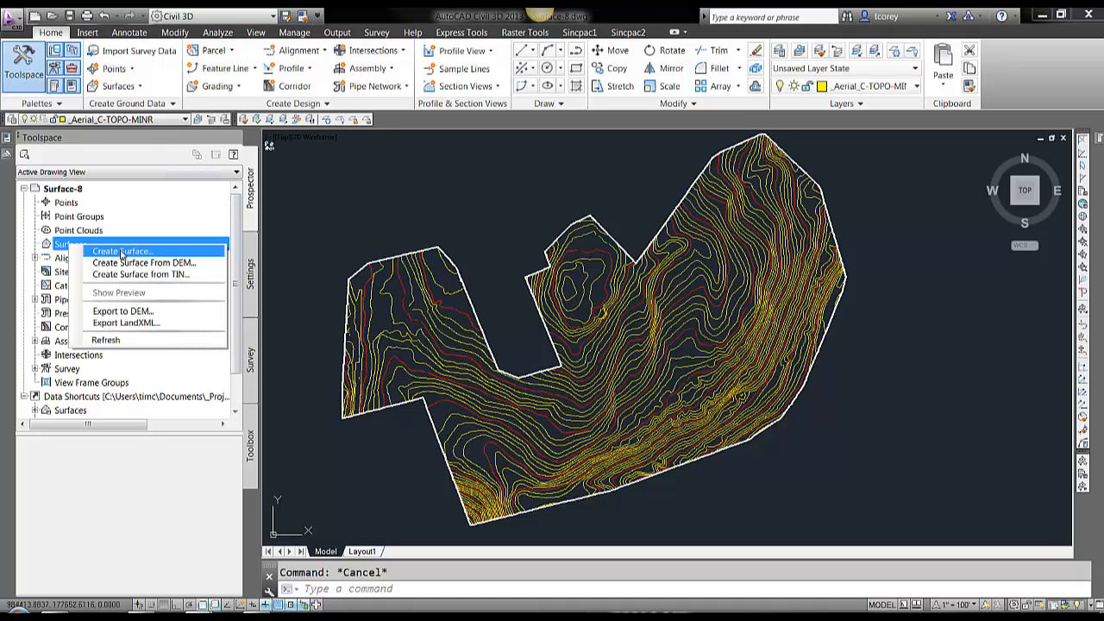
click(135, 252)
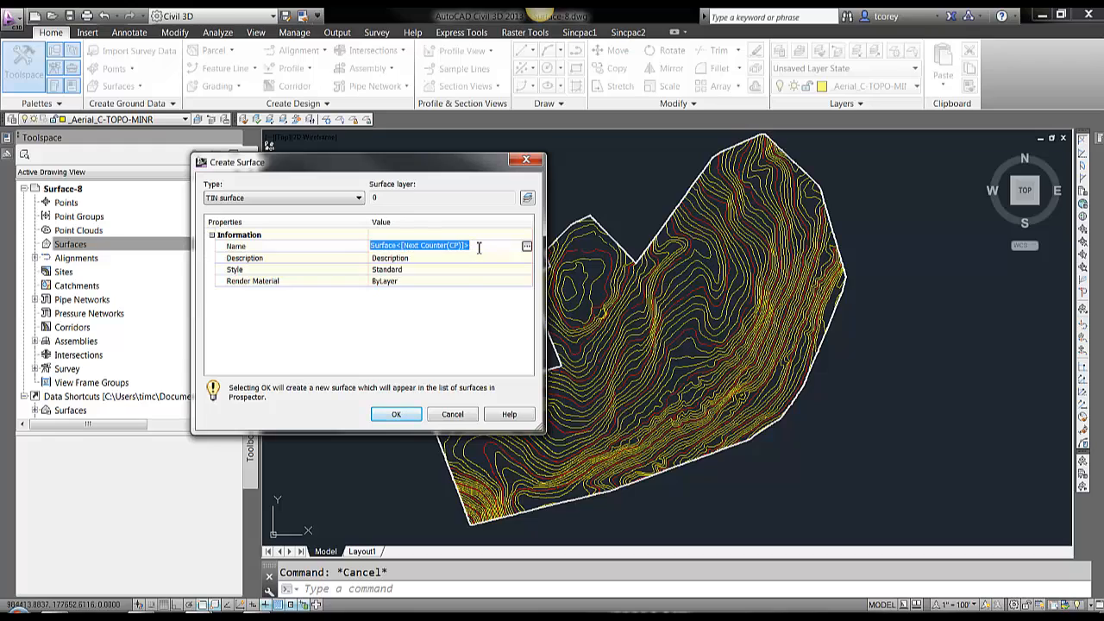
text(OG)
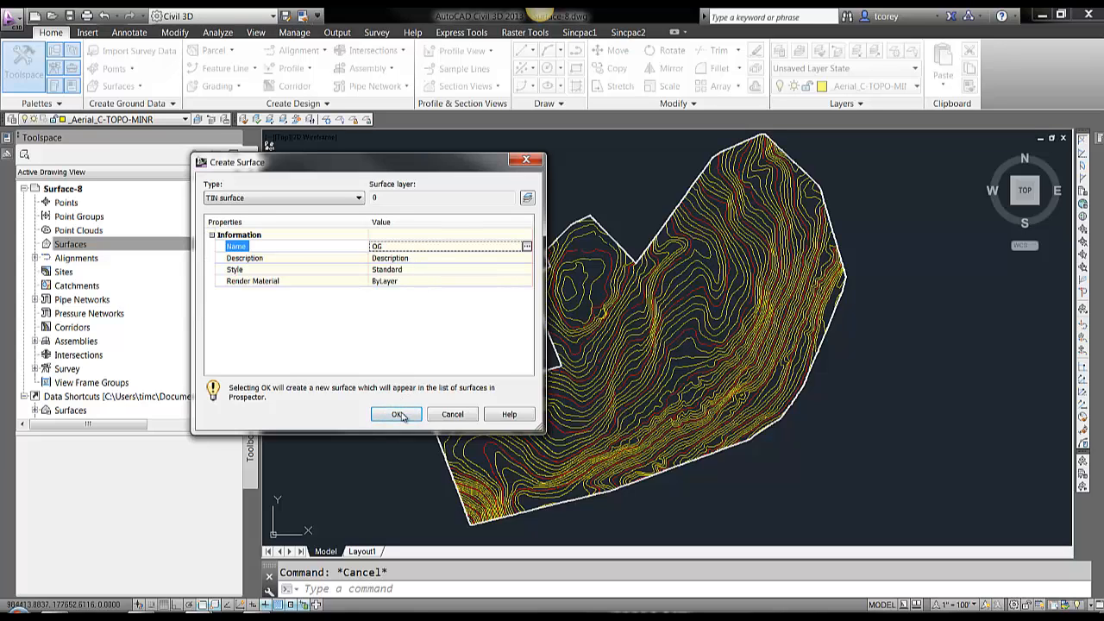
click(395, 414)
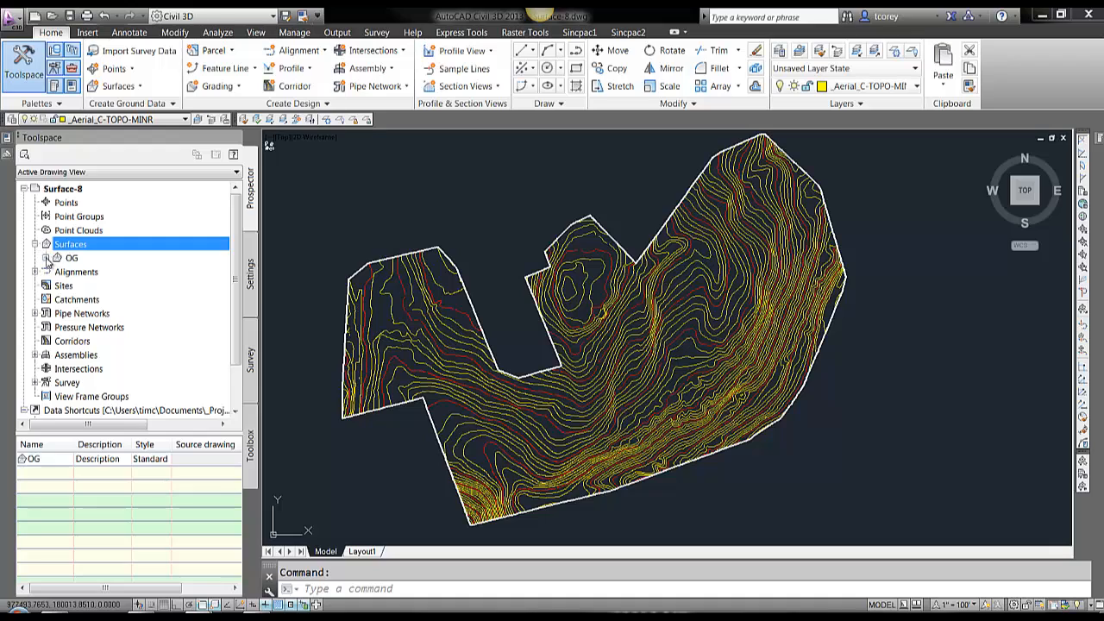
Expand OG's Definition in Prospector and bring up the Contours actions.
click(48, 258)
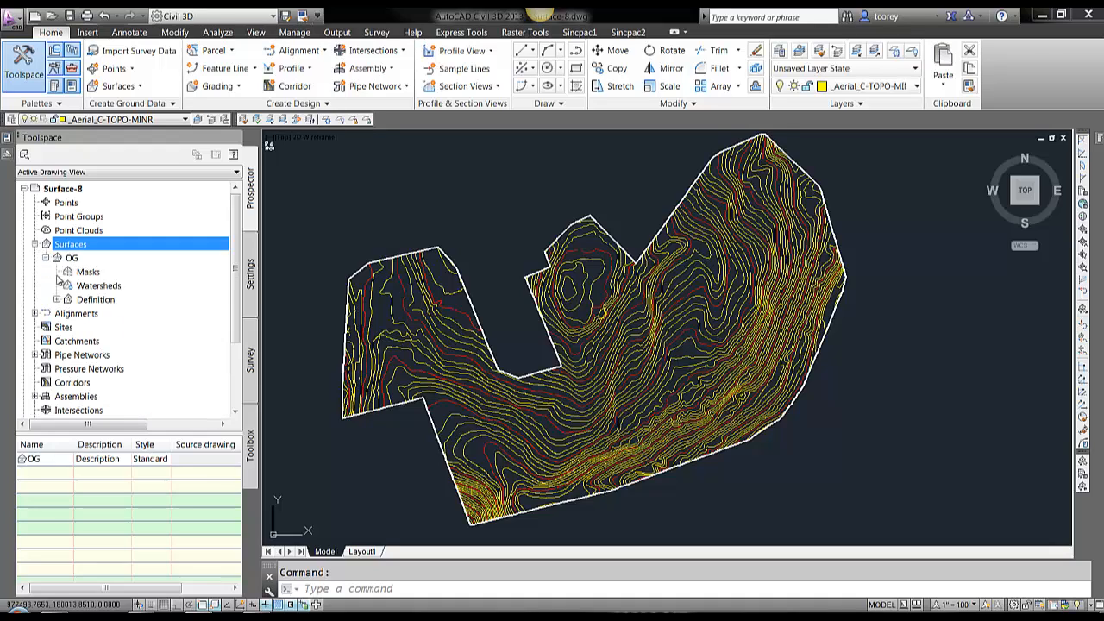
click(57, 300)
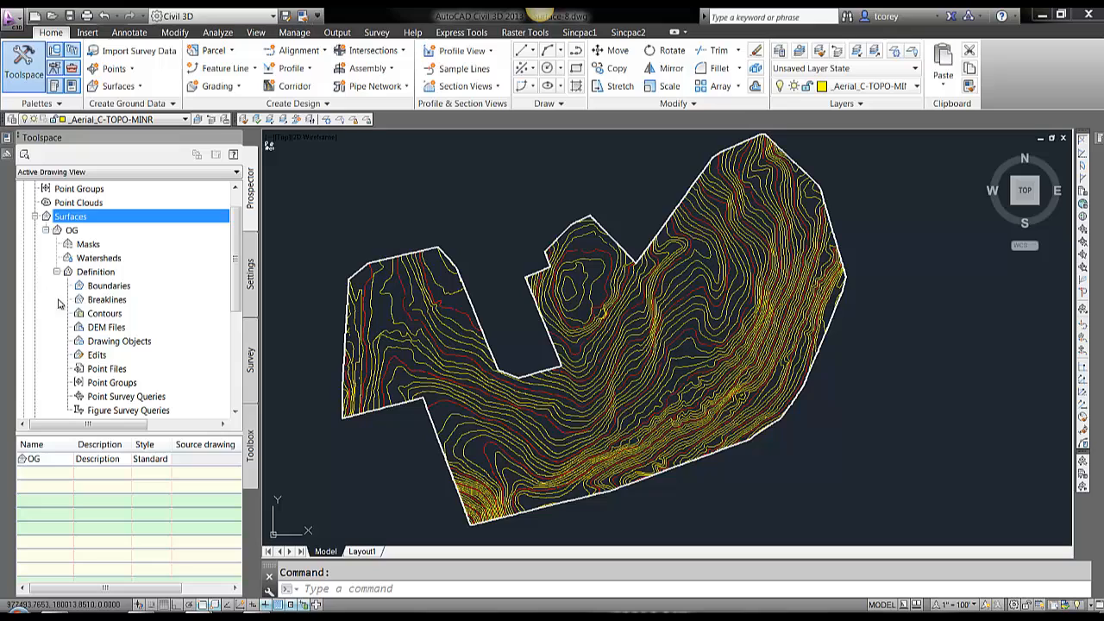
right_click(103, 312)
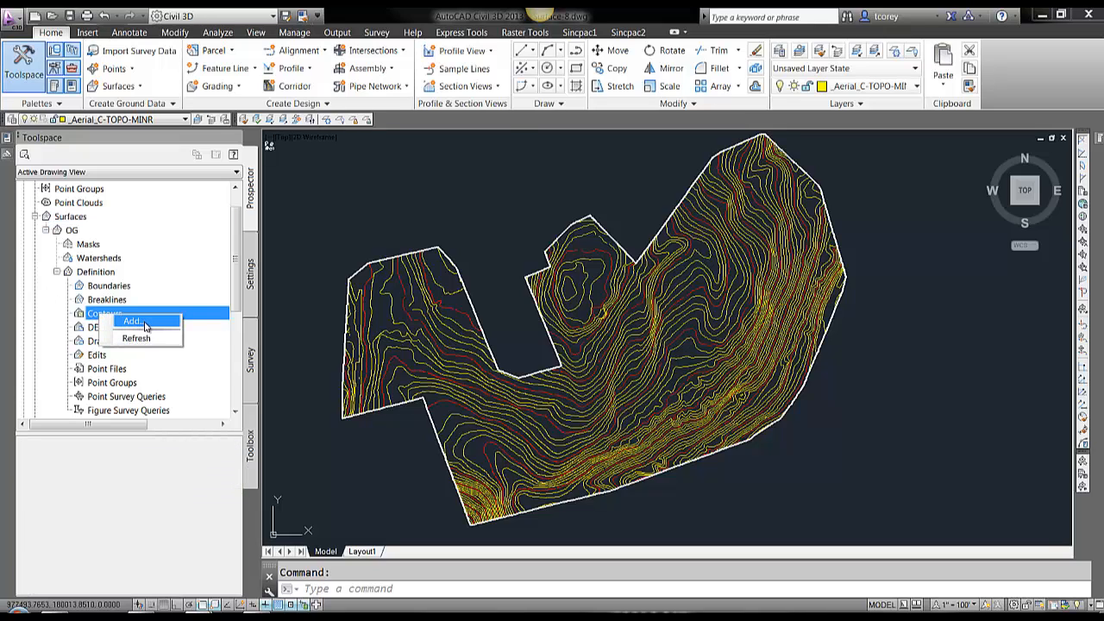
Add contour data described as 'original polylines' to OG and window-select the 467 contours.
click(135, 319)
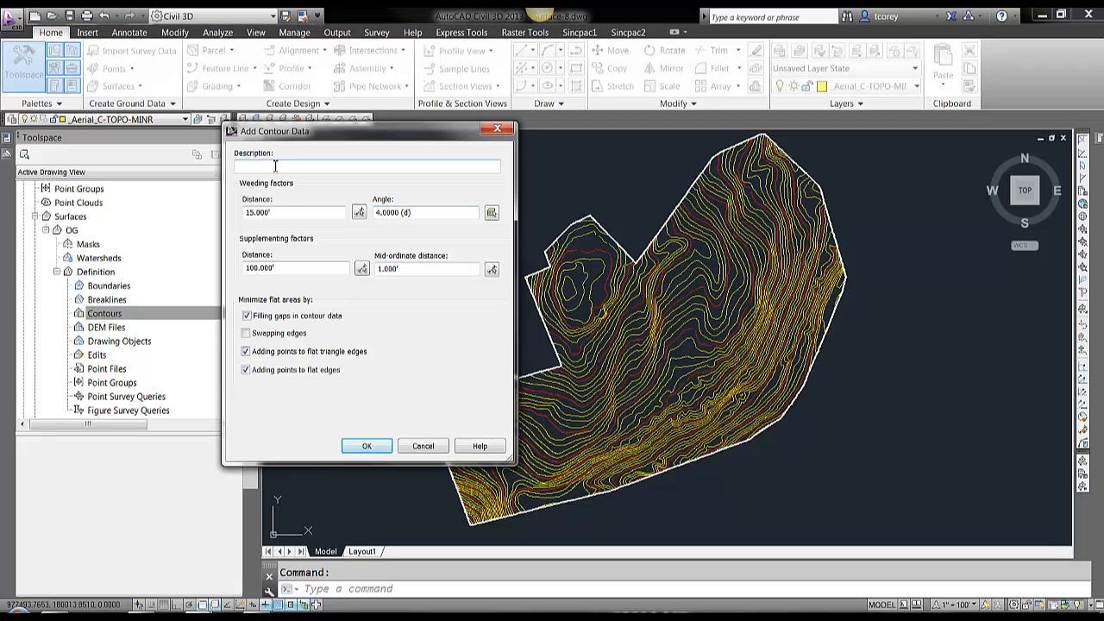
text(org)
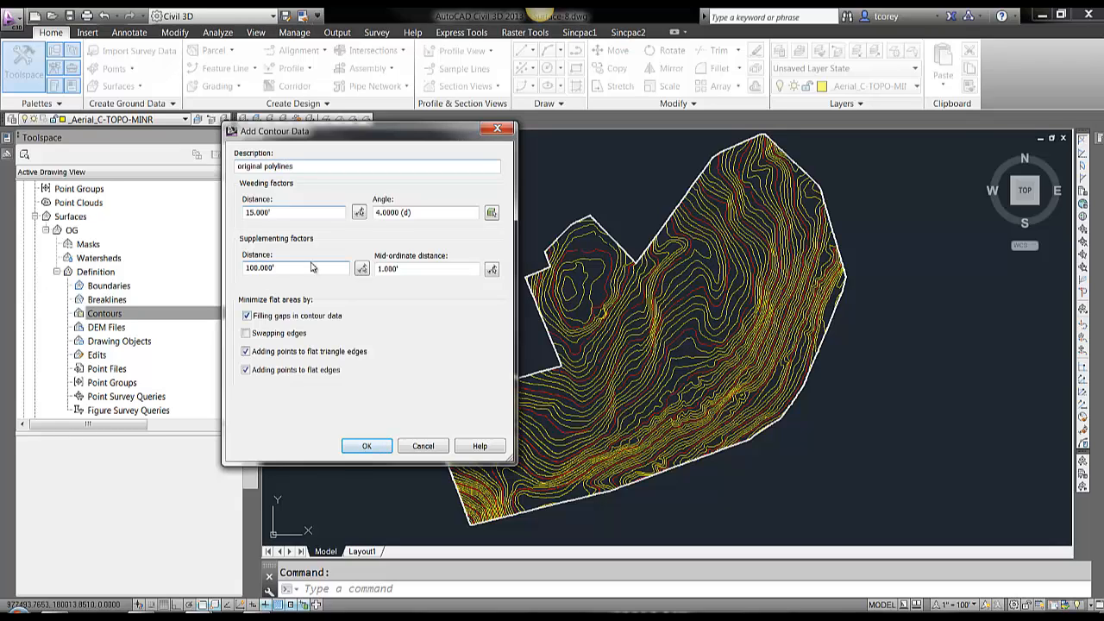
mouse_move(287, 252)
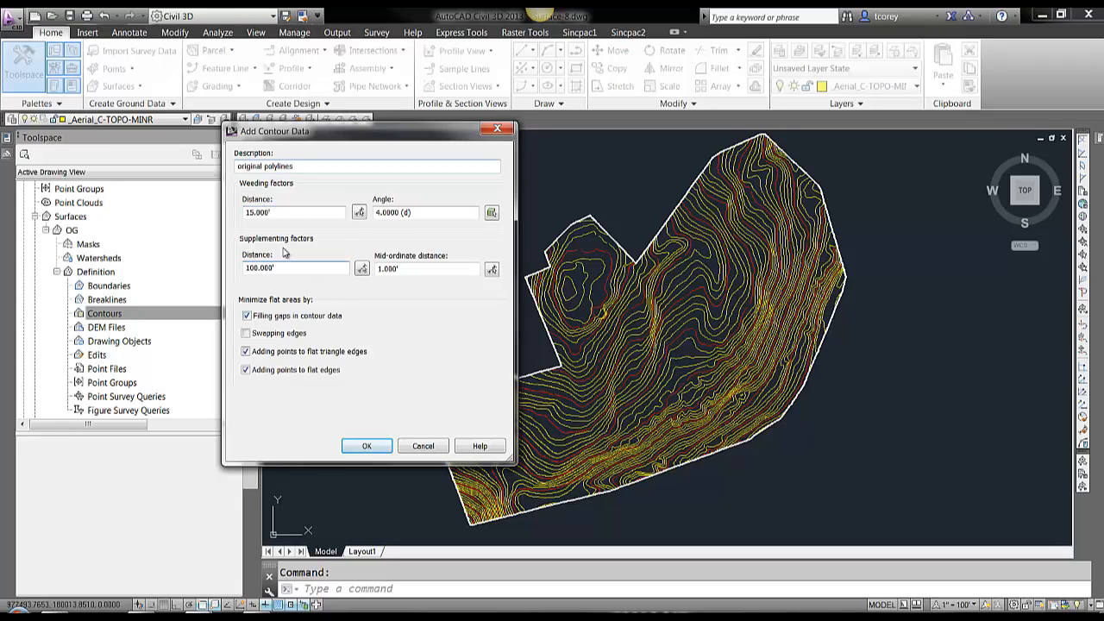
mouse_move(297, 333)
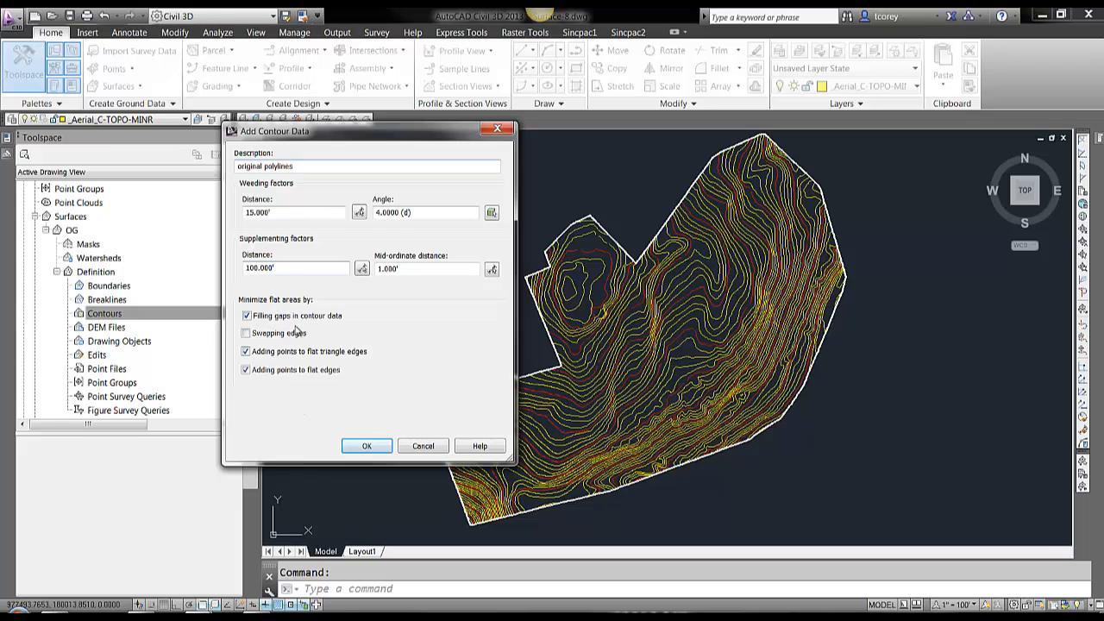
mouse_move(342, 390)
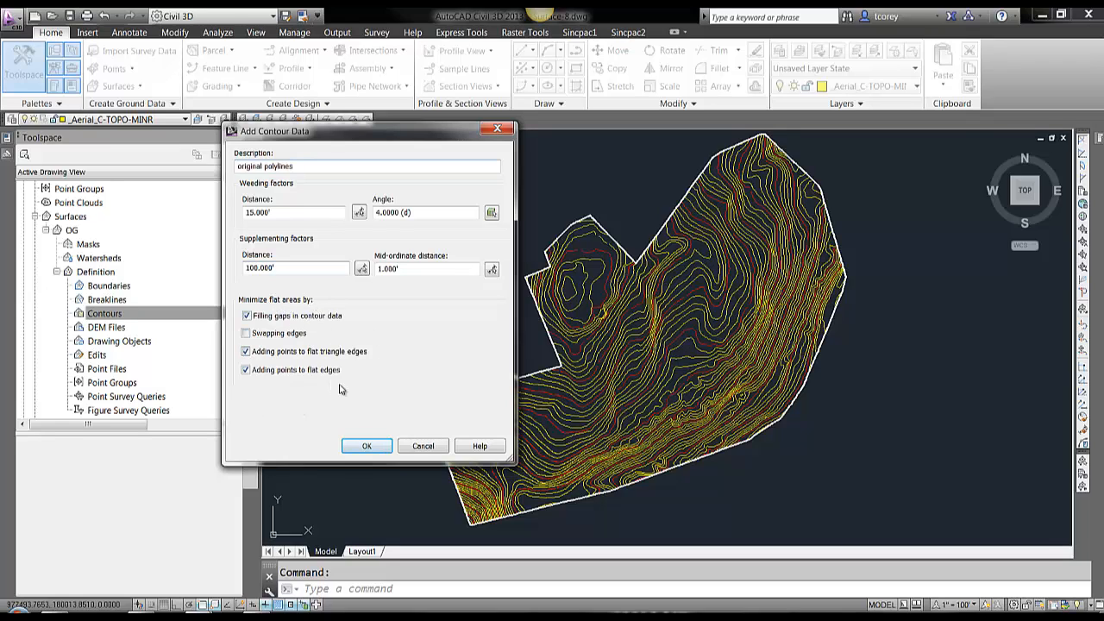
mouse_move(359, 368)
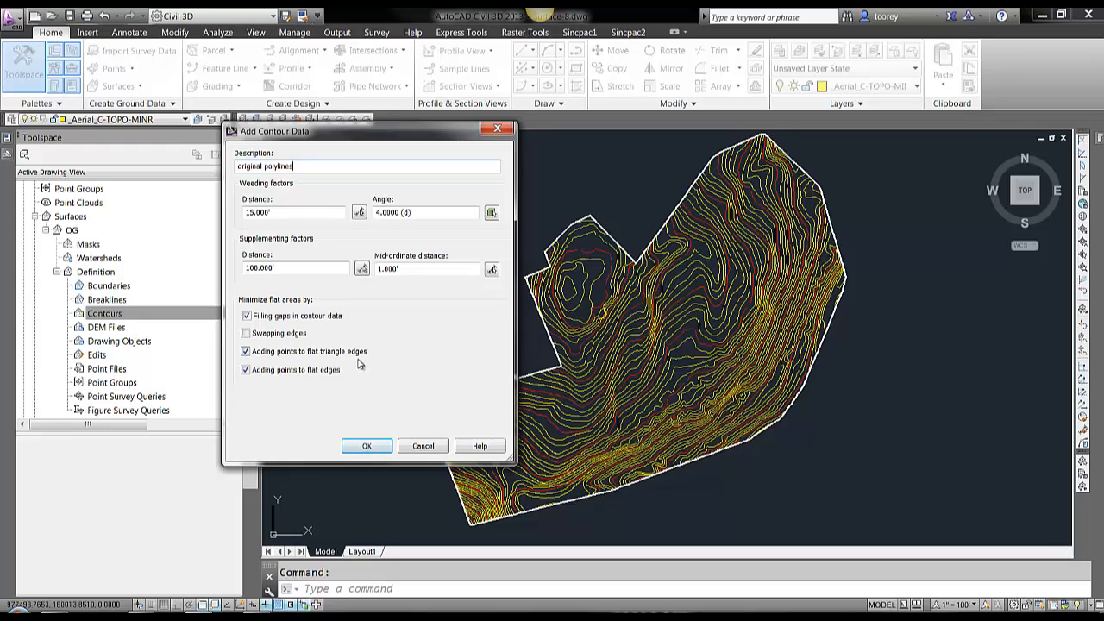
mouse_move(376, 360)
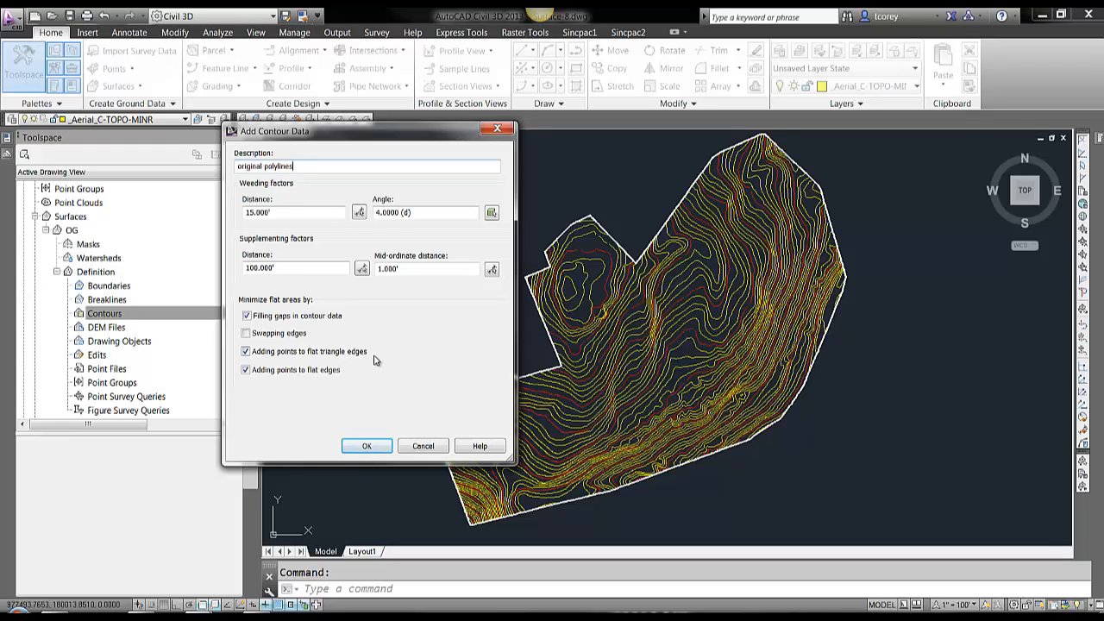
mouse_move(389, 397)
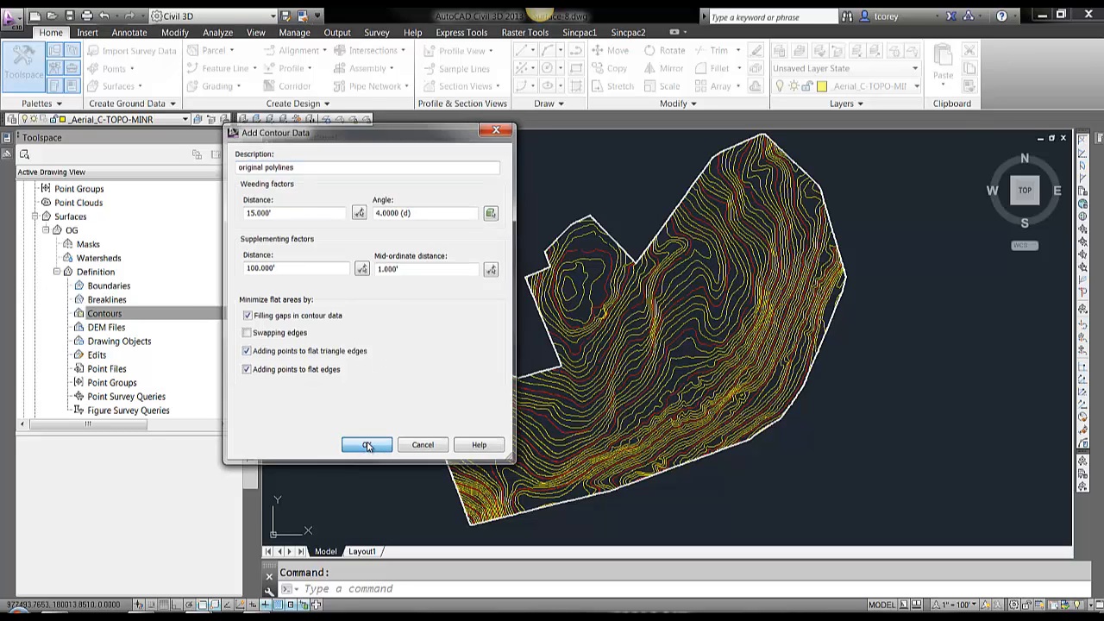
click(365, 445)
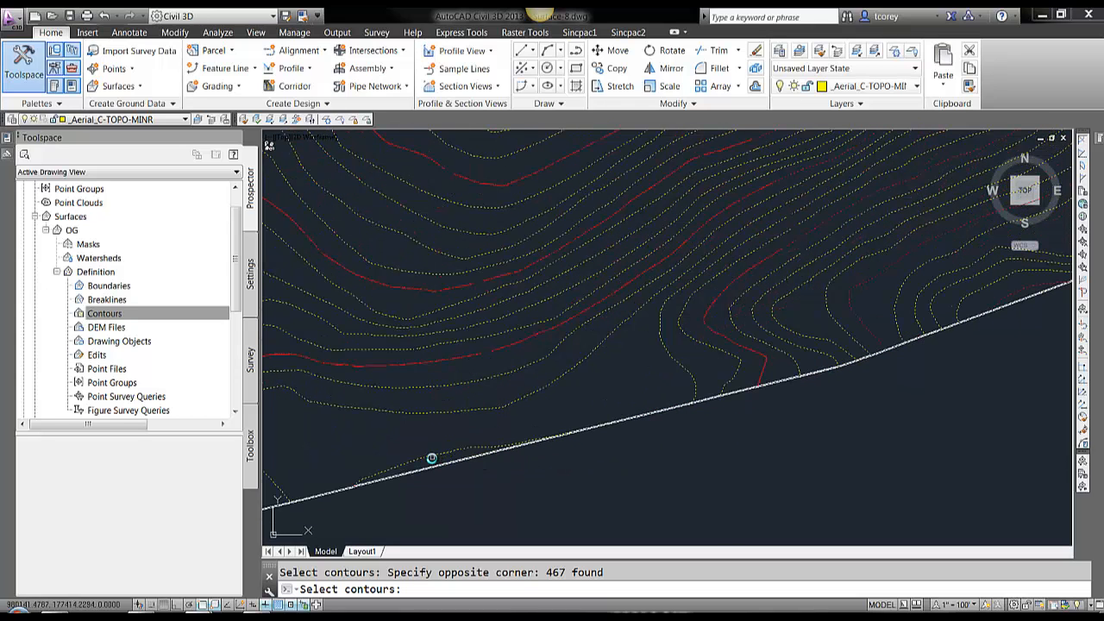
Remove the boundary polyline from the selection so 466 contours are added to OG.
text(r)
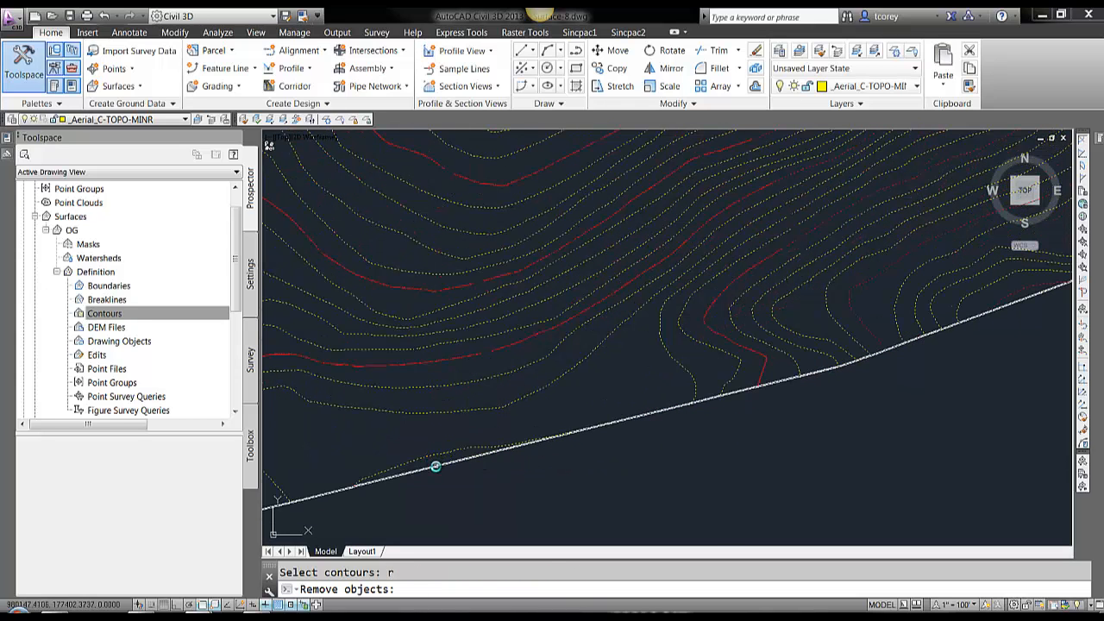
click(435, 467)
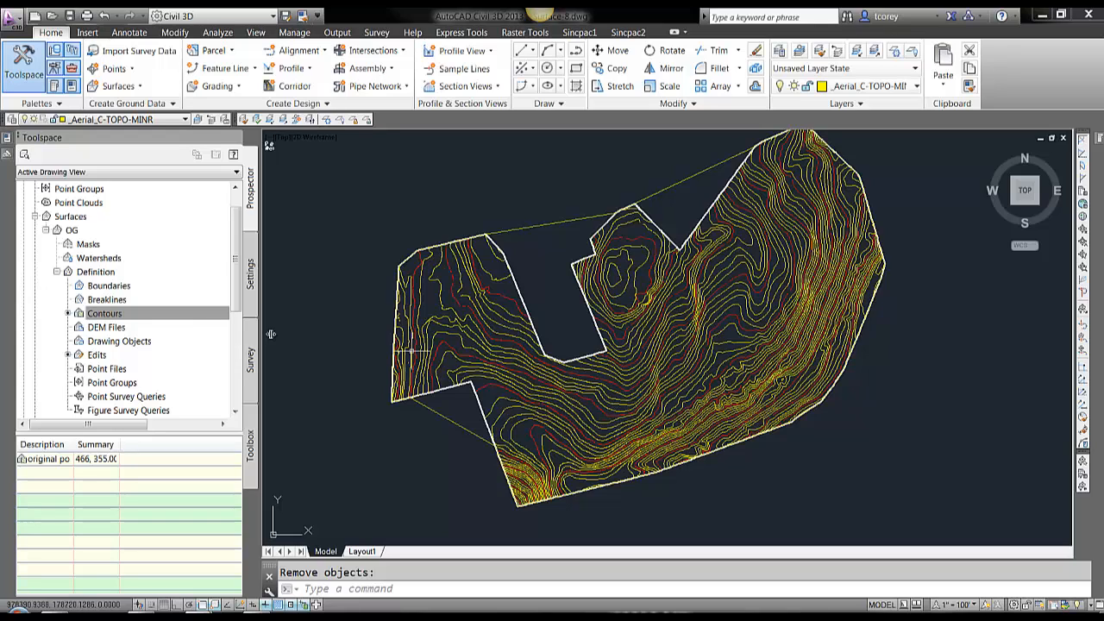
Add the outline polyline as outer boundary Boundary1, trimming surface OG to it.
right_click(110, 286)
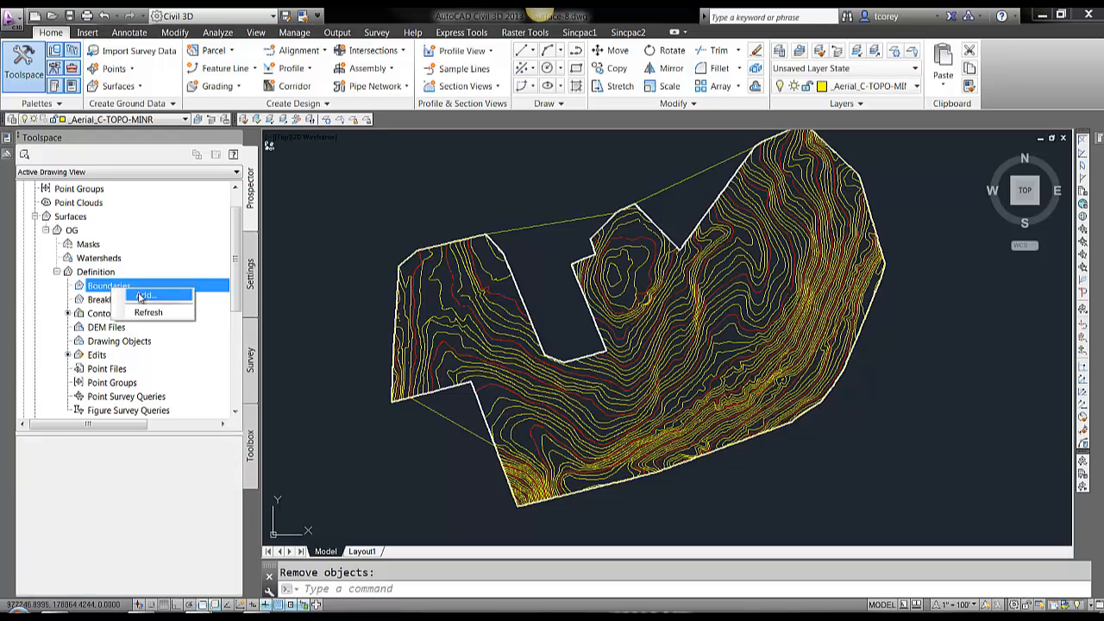
click(147, 296)
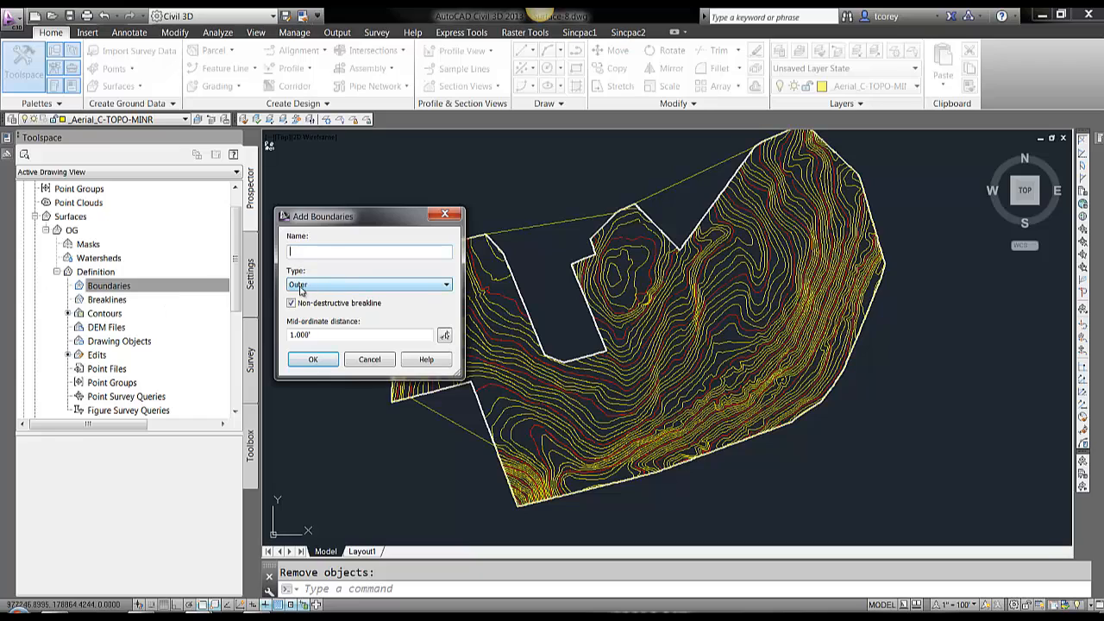
click(314, 359)
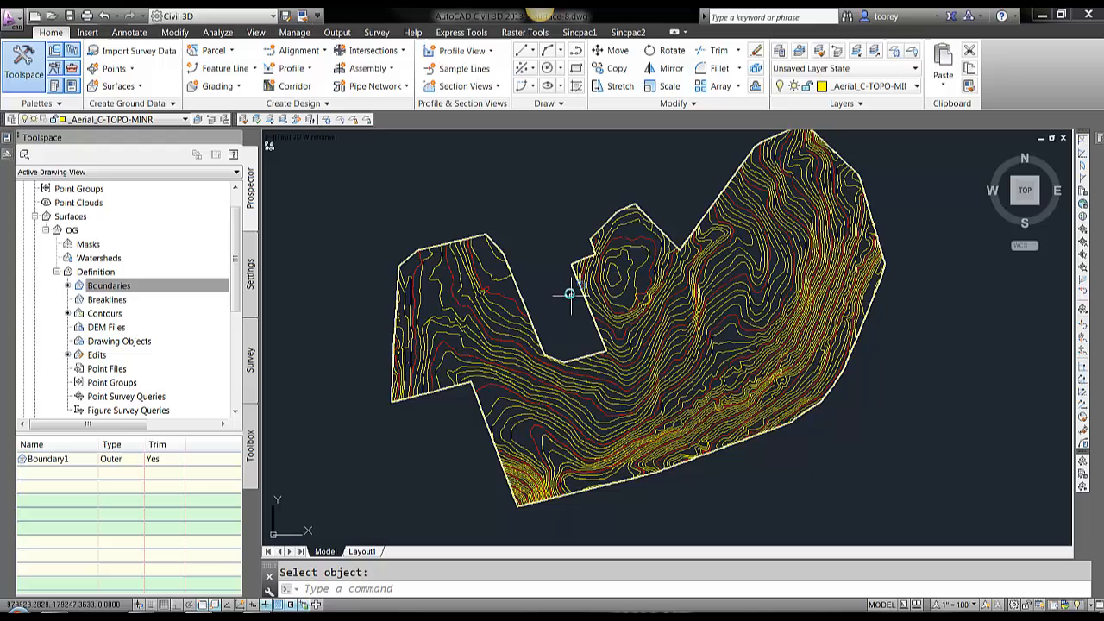
click(107, 287)
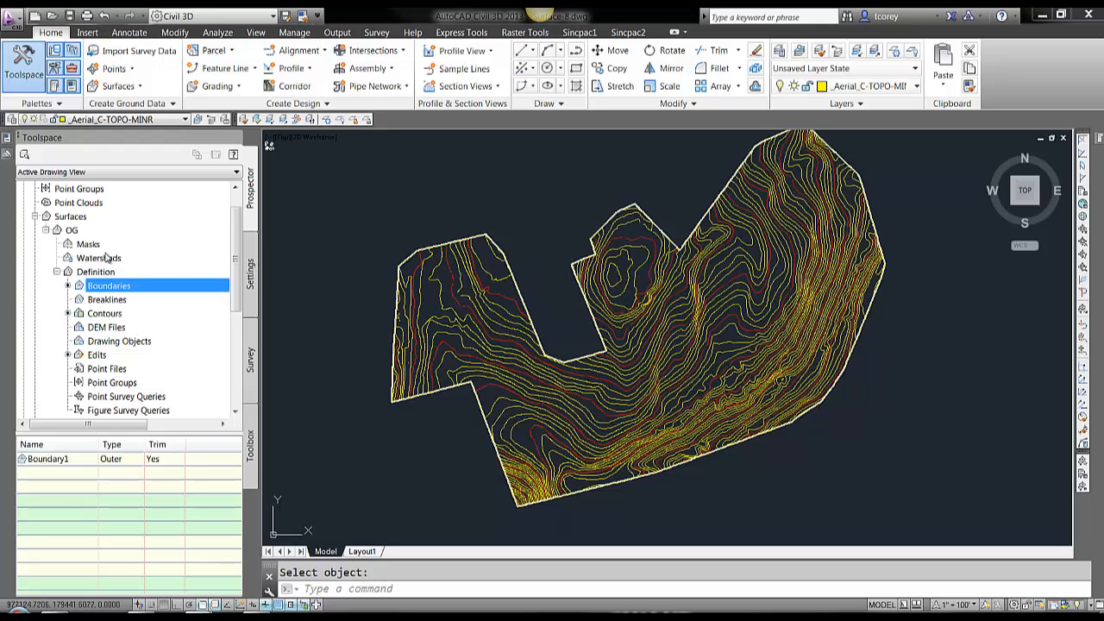
Make layer 0 current and freeze the contour polylines' layers with LAYFRZ.
right_click(73, 229)
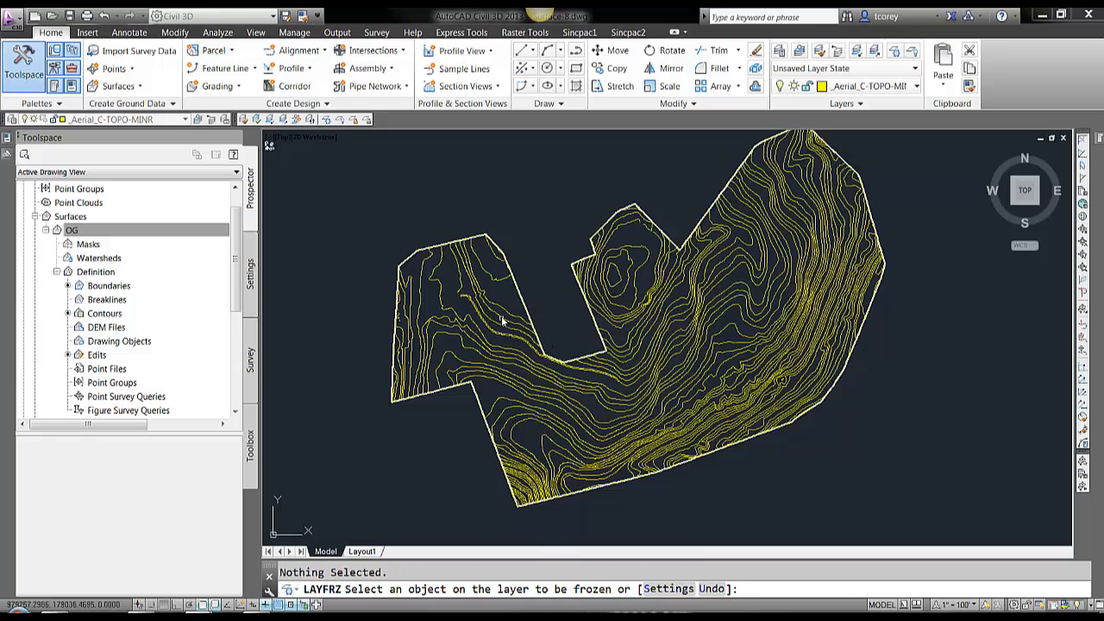
click(503, 314)
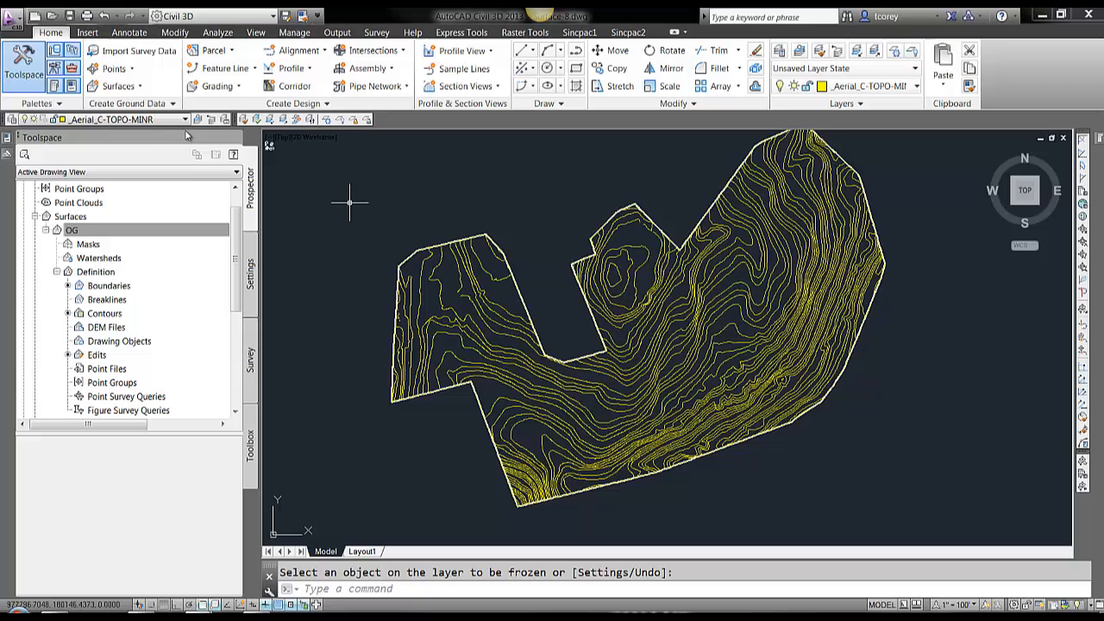
click(184, 119)
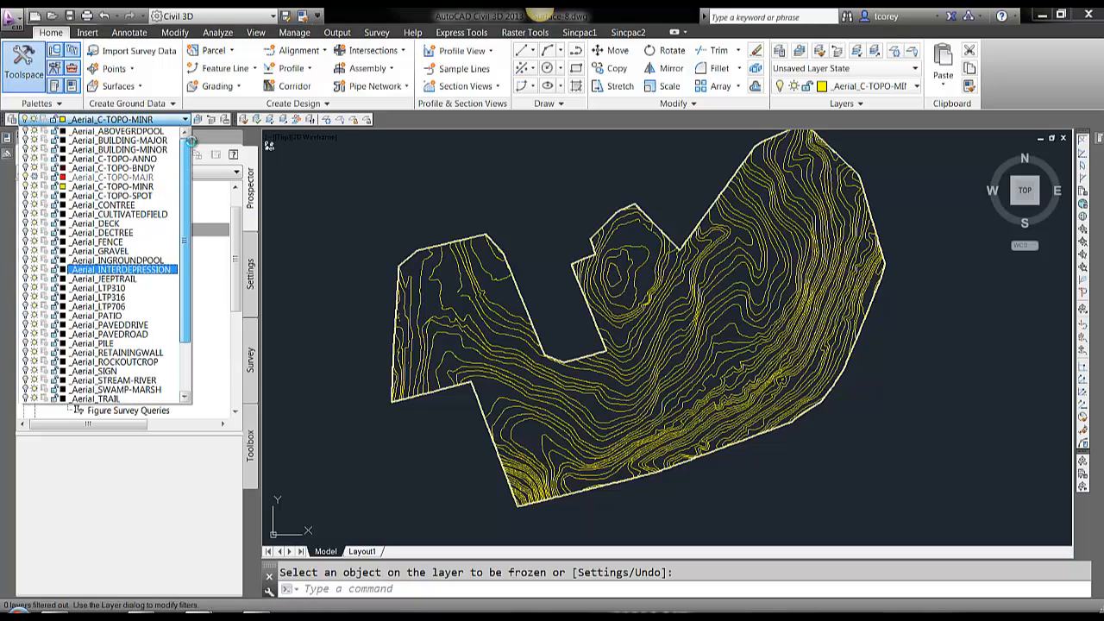
click(112, 167)
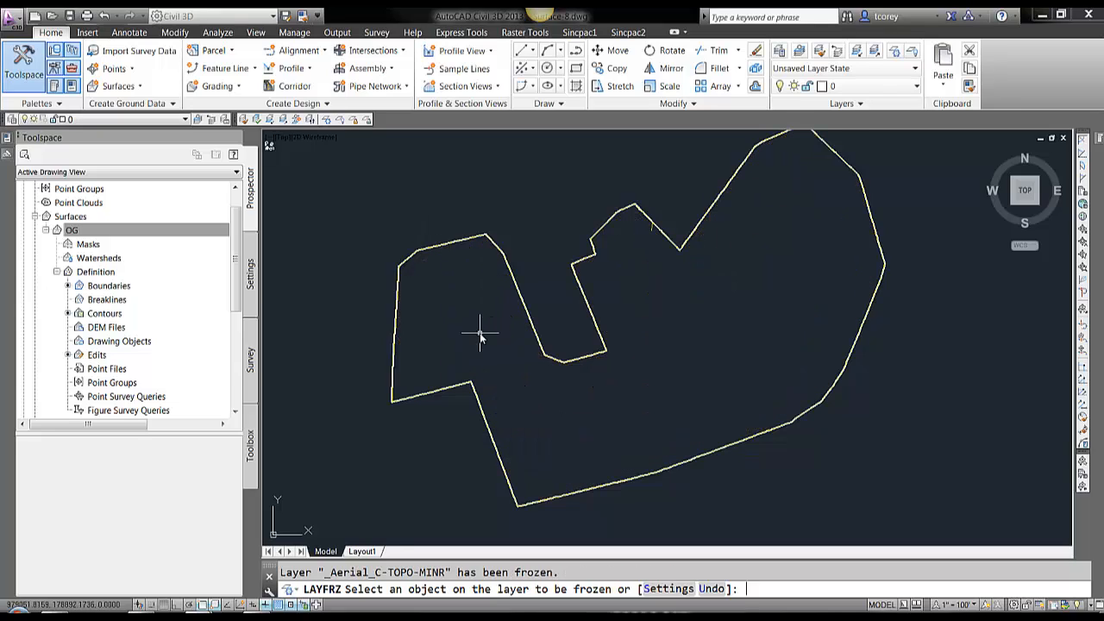
right_click(72, 230)
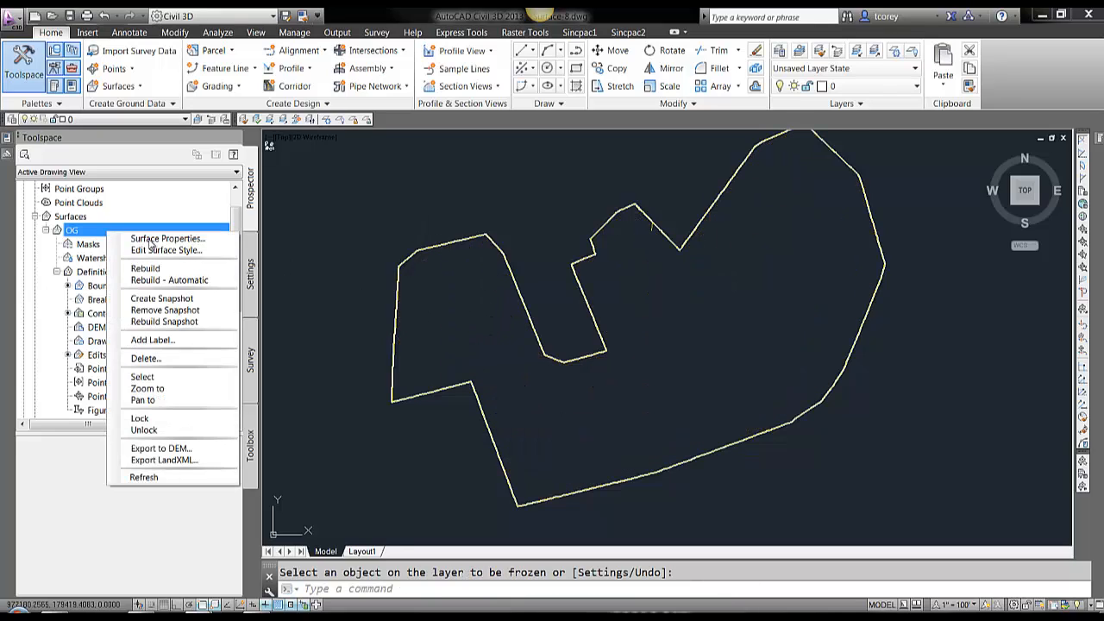
Assign a contour style to OG so its contours display inside the boundary.
click(167, 238)
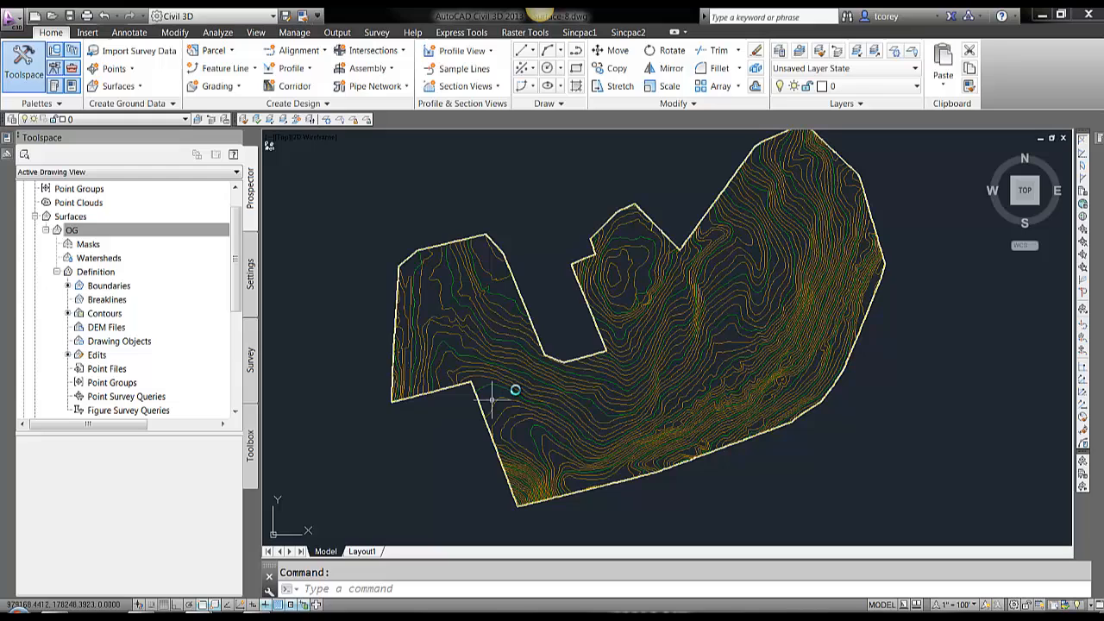
click(516, 392)
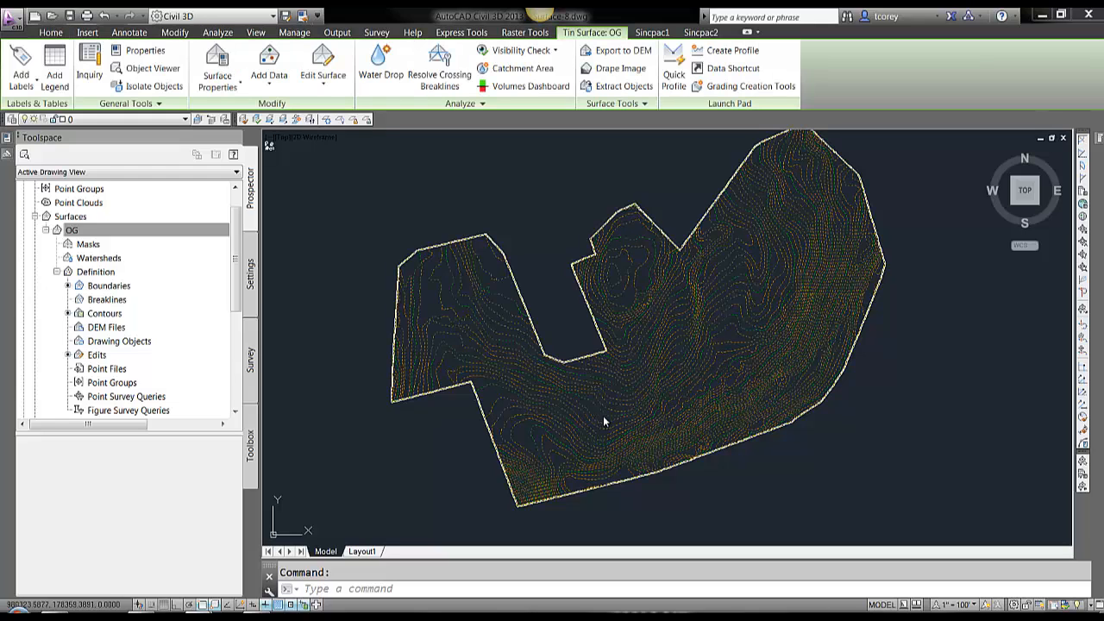
mouse_move(581, 418)
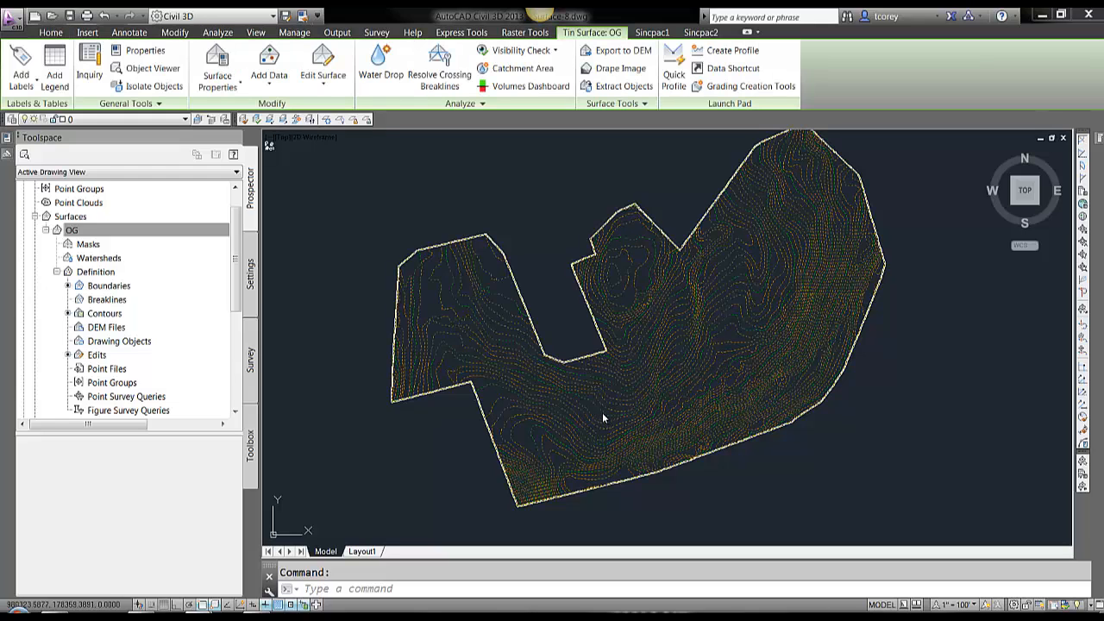